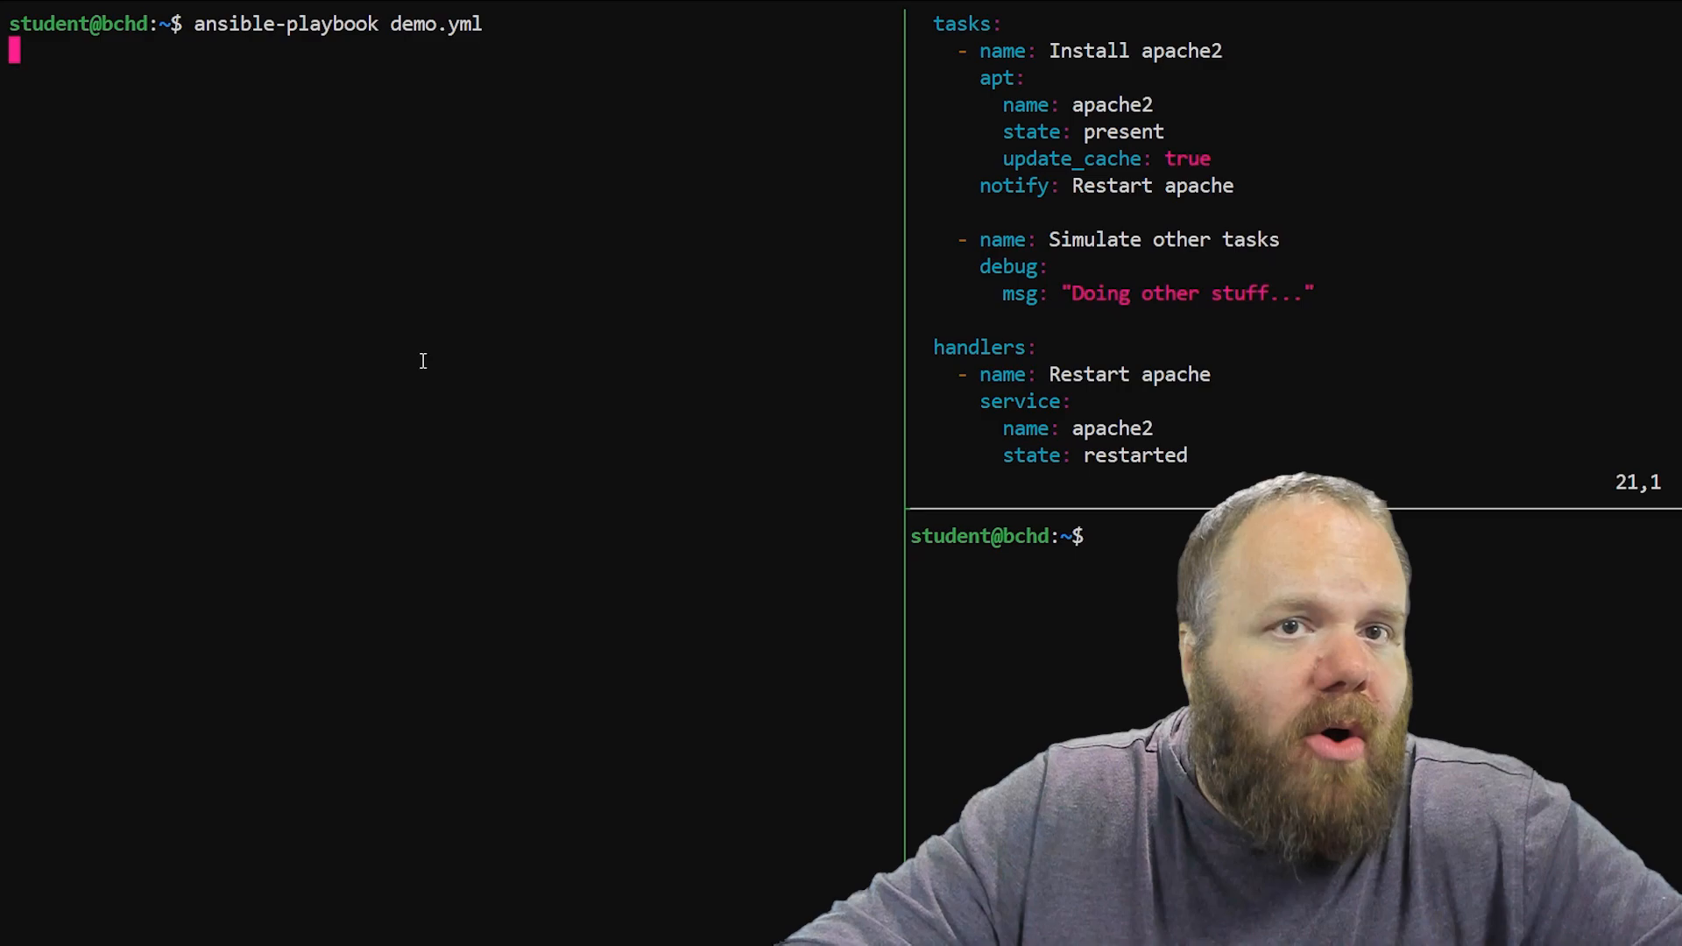
Step: Launch 'ansible-playbook demo.yml' again so the handler play begins gathering facts
key(Return)
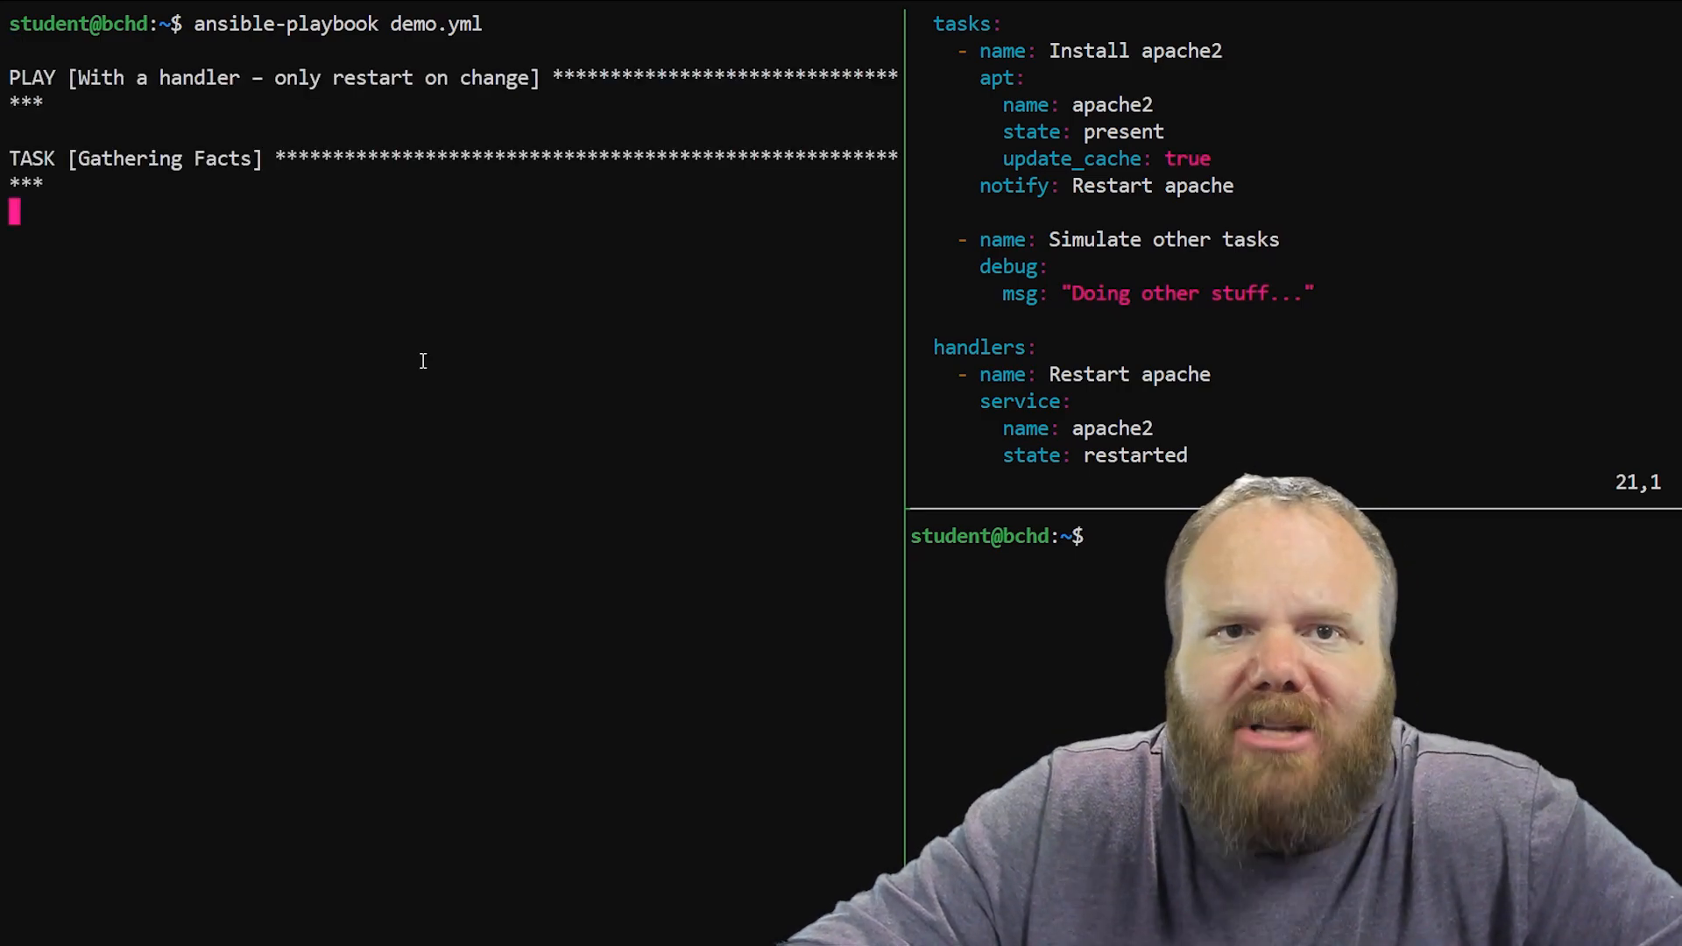